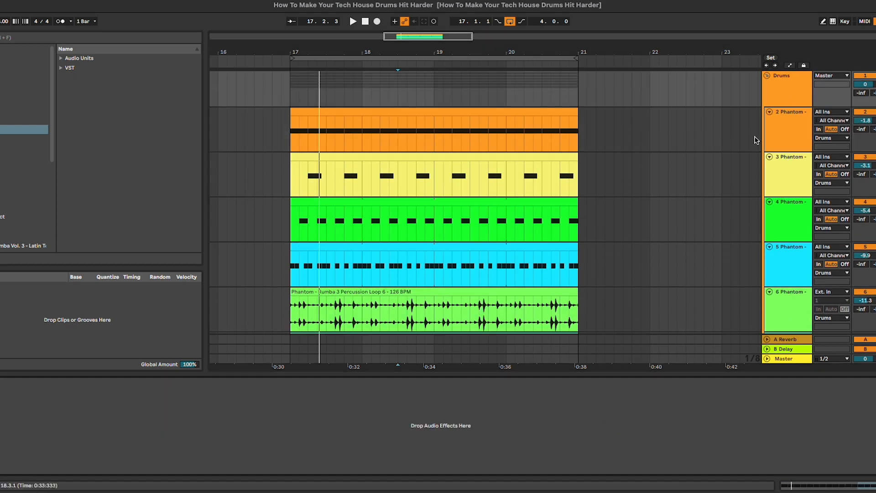
Unfold the Drums group to show the conga and bass loops, then select the 2-Phantom kick track.
left_click(787, 129)
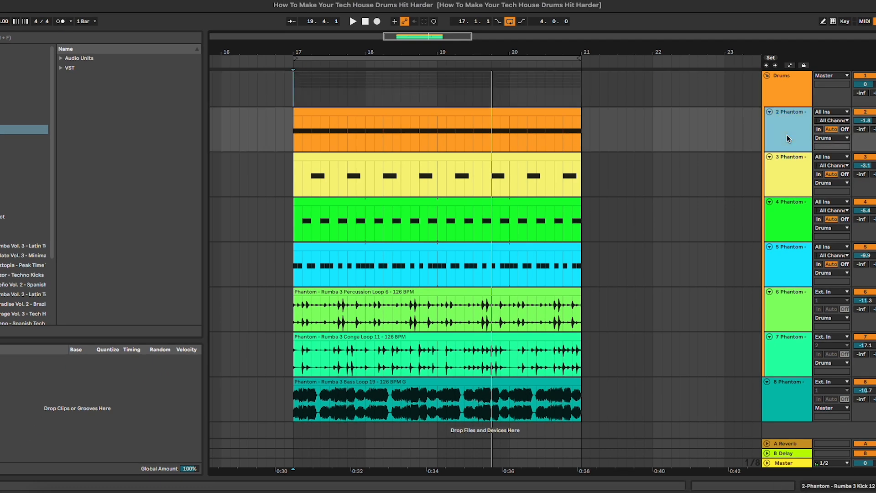
left_click(408, 128)
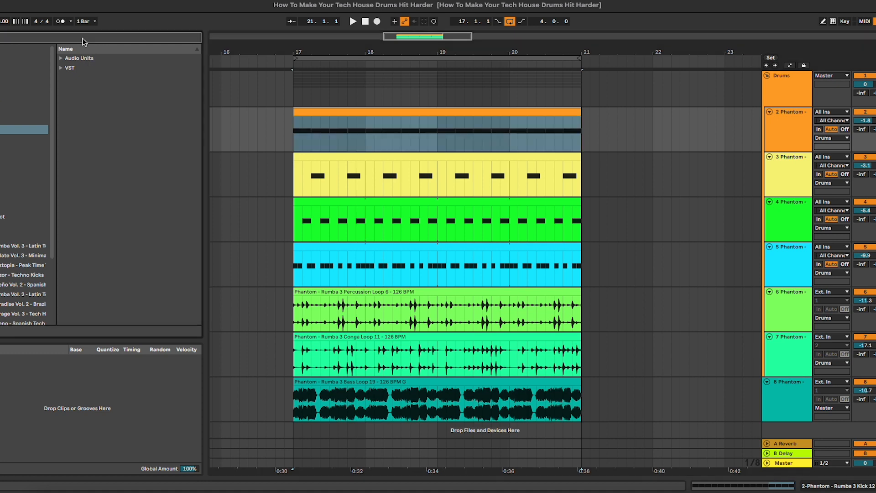
Load iZotope Neutron 3 Transient Shaper onto the kick track and boost its attack.
left_click(60, 57)
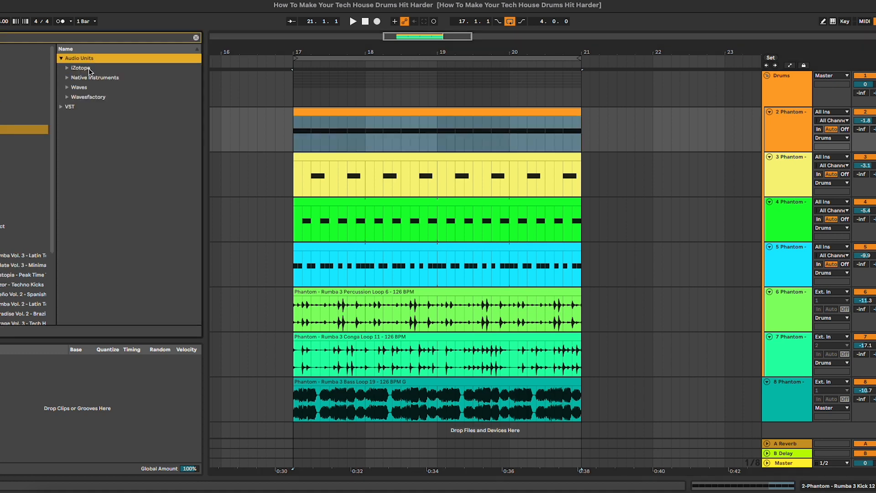
left_click(67, 68)
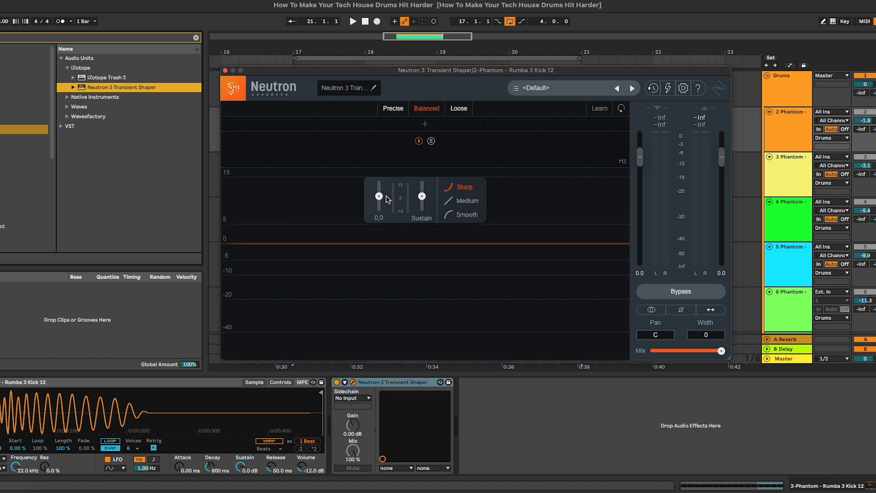
mouse_move(425, 196)
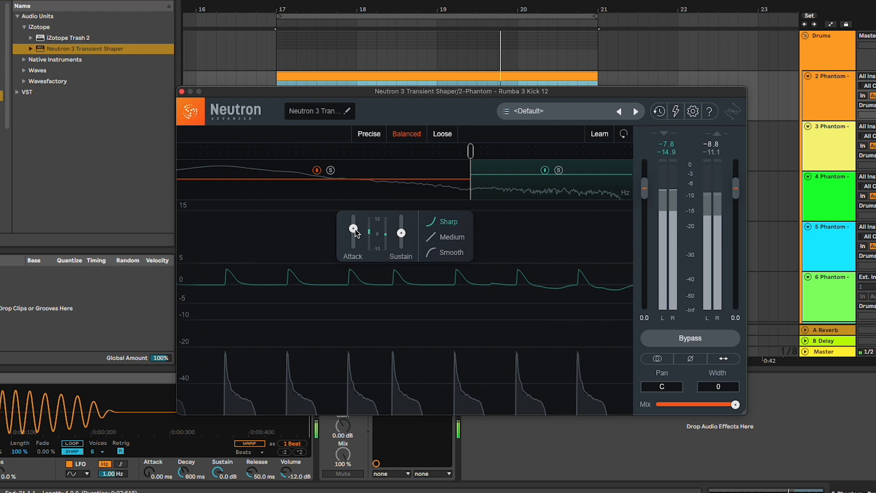
left_click_drag(353, 228, 353, 232)
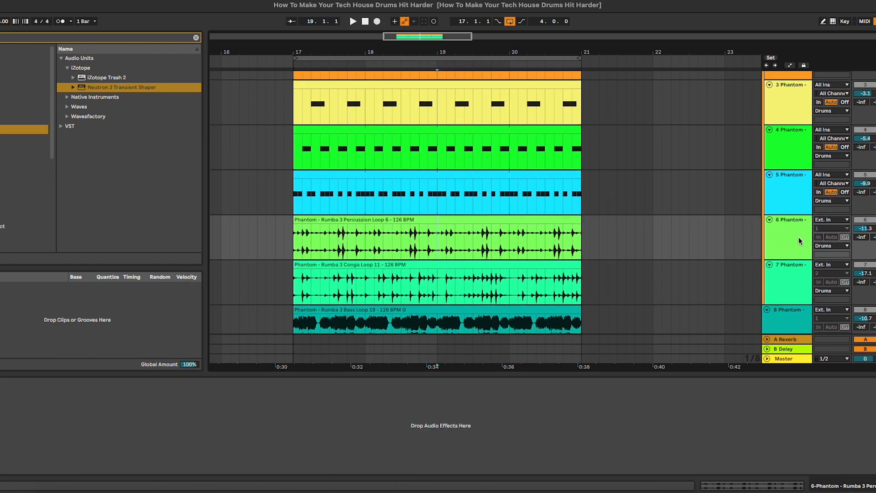
Put Neutron 3 Transient Shaper on the Percussion Loop track.
left_click(343, 15)
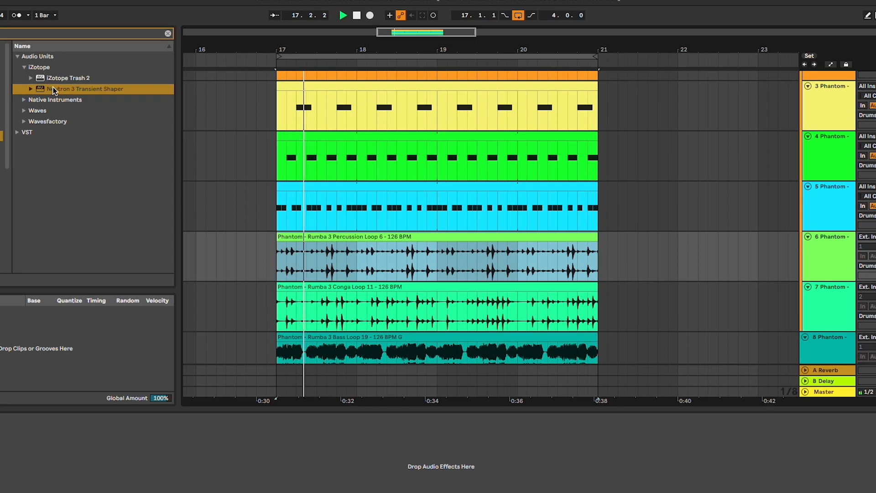
double_click(87, 89)
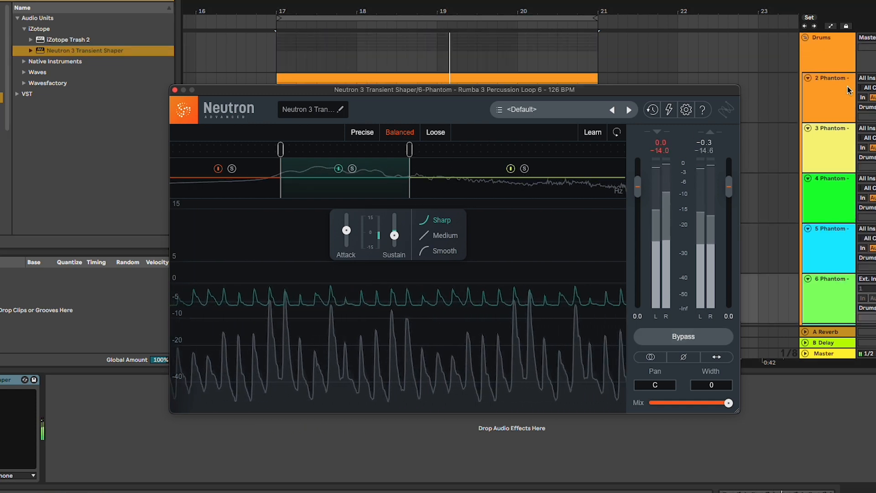
left_click(175, 89)
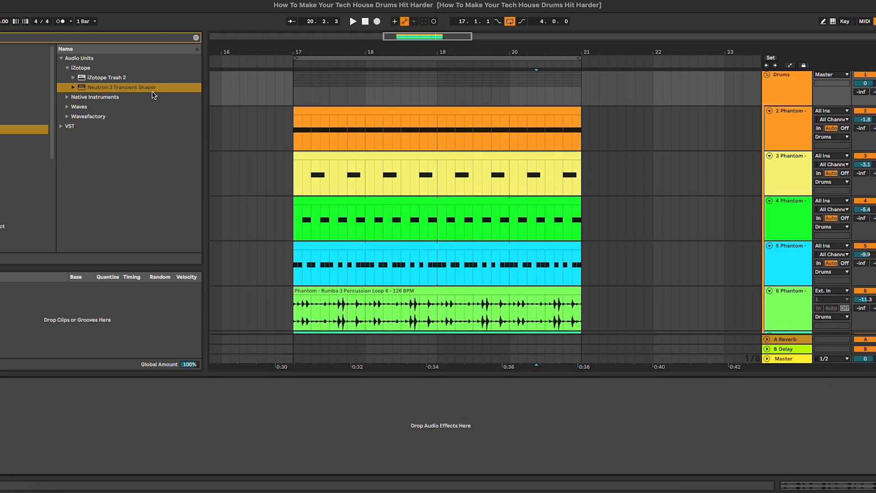
Add Neutron 3 Transient Shaper to the Drums group track's device chain.
double_click(121, 87)
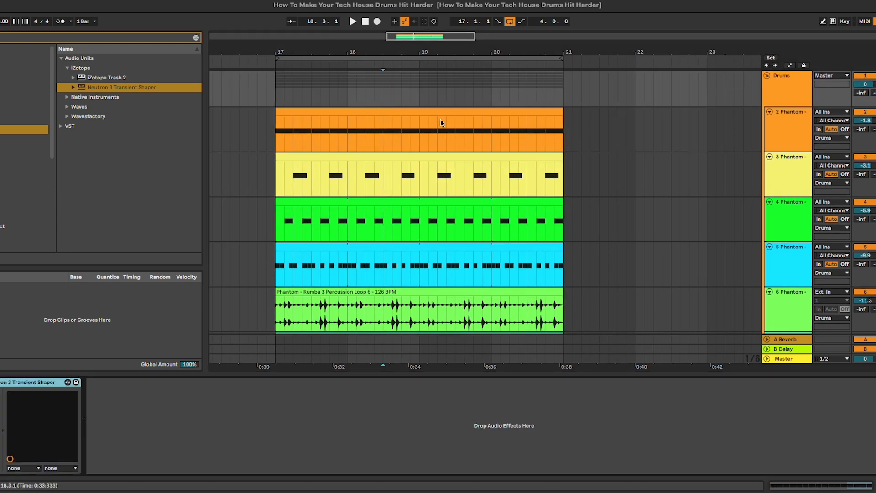
Load Glue Compressor preset 'Drum - Full Parallel' with threshold -22.5 dB and dry/wet 30%.
left_click(374, 73)
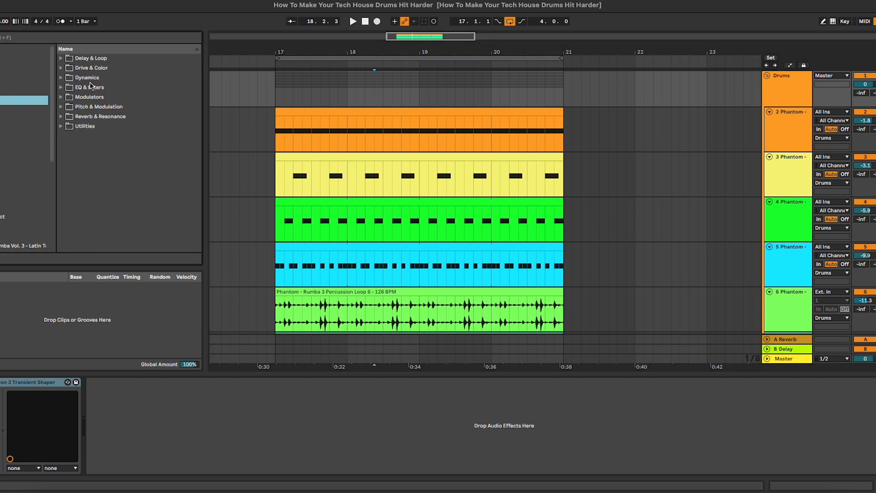
mouse_move(63, 82)
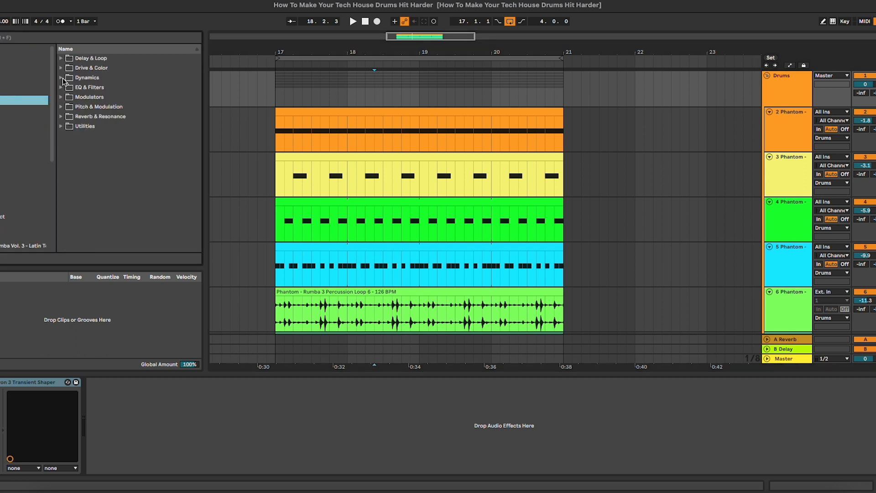
left_click(60, 77)
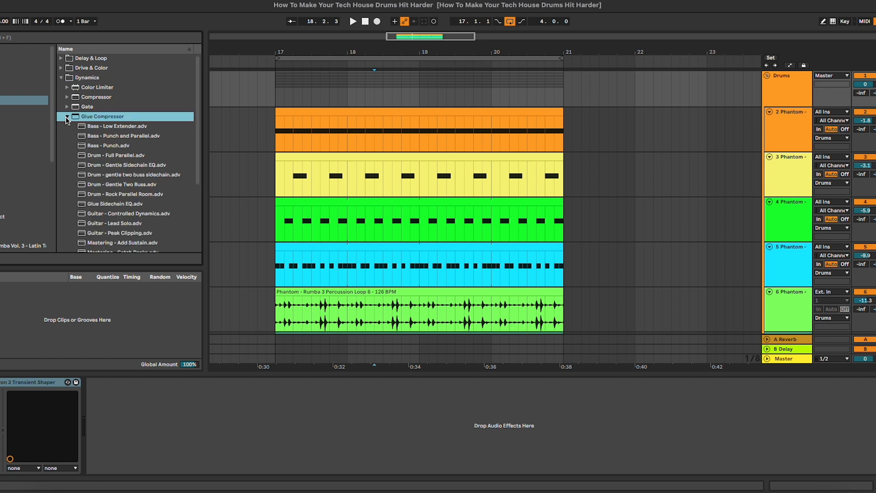
scroll("down", 3)
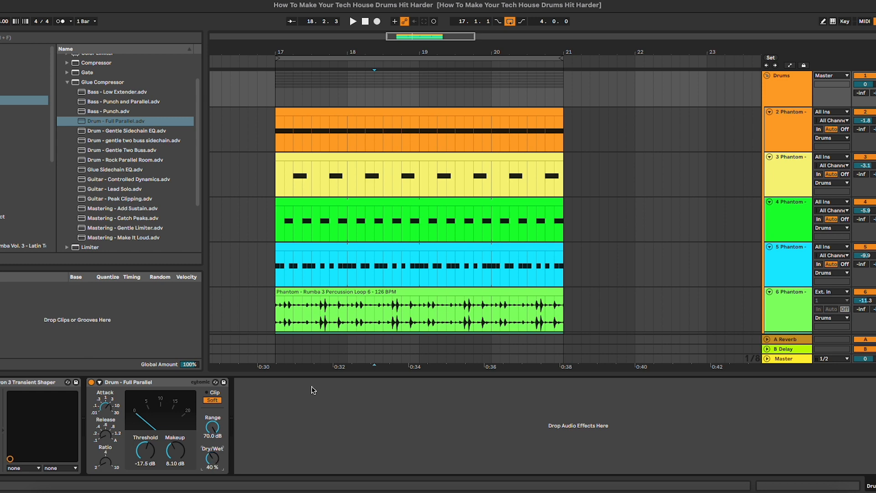
left_click(785, 338)
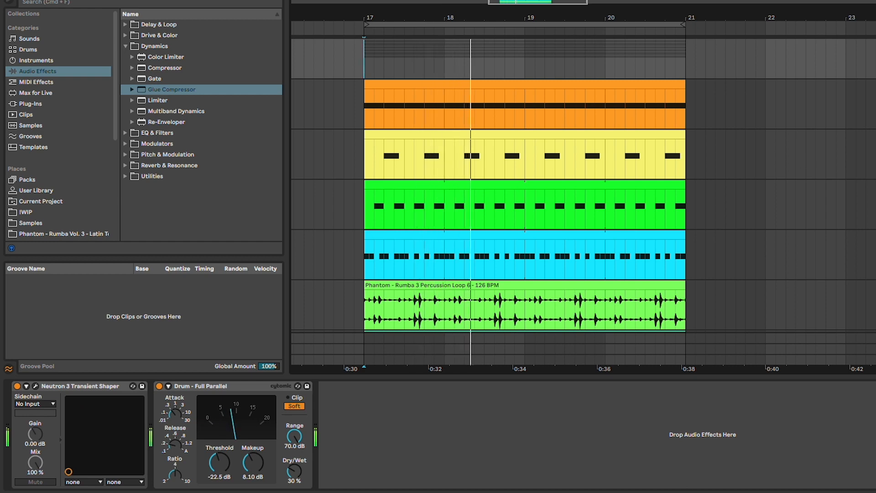
Set Glue Compressor makeup to 9.52 dB, dry/wet near 24%, and bypass it for A/B.
left_click(164, 385)
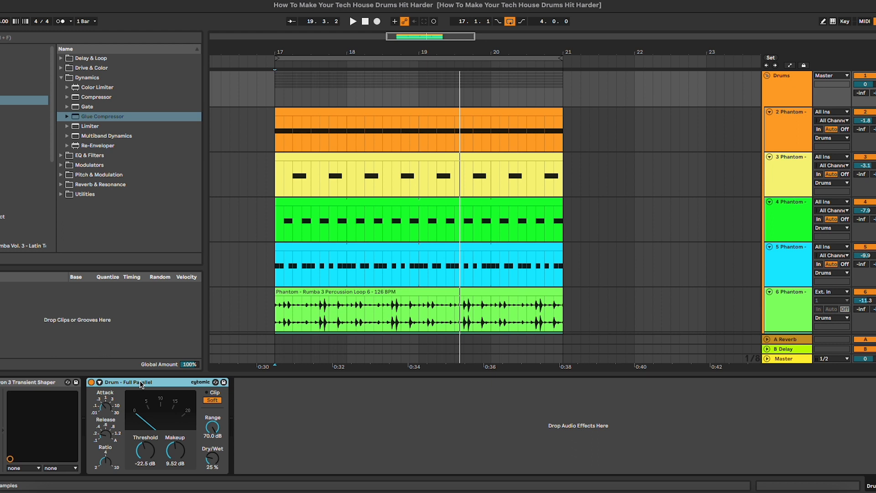
mouse_move(165, 400)
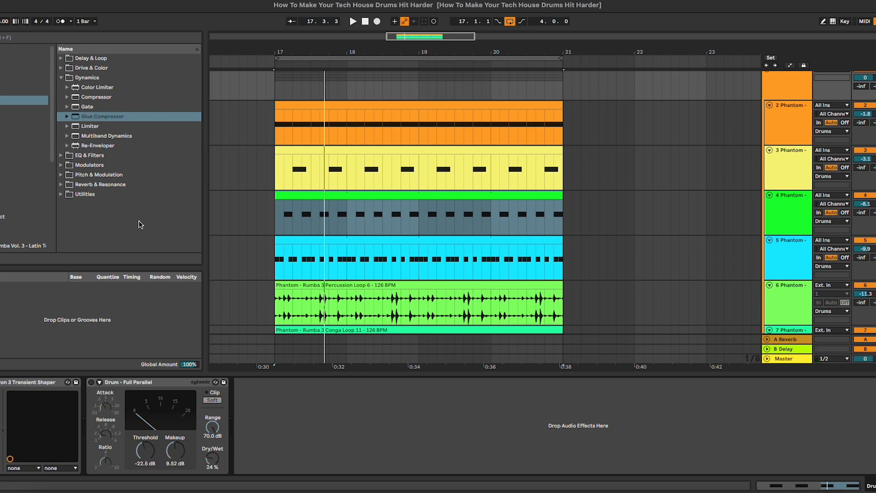
mouse_move(84, 194)
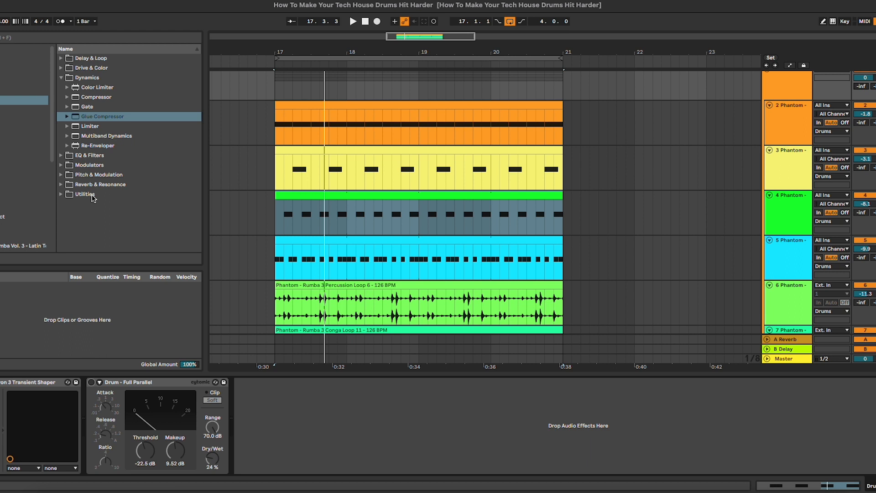
mouse_move(10, 130)
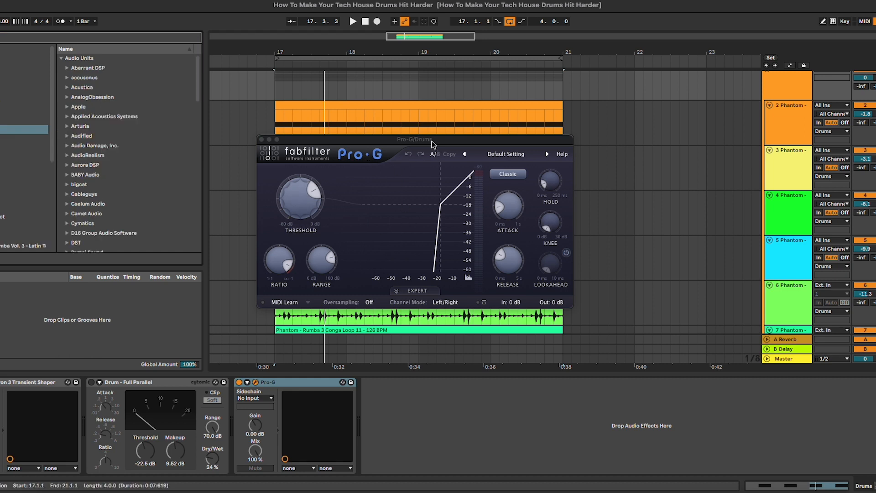
Switch FabFilter Pro-G on the Drums group to Upward expansion mode and close its window.
left_click(506, 174)
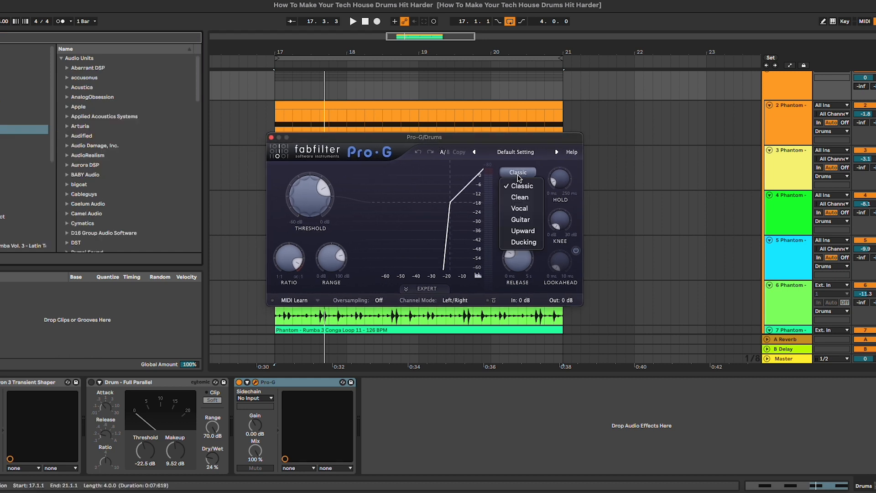
left_click(523, 230)
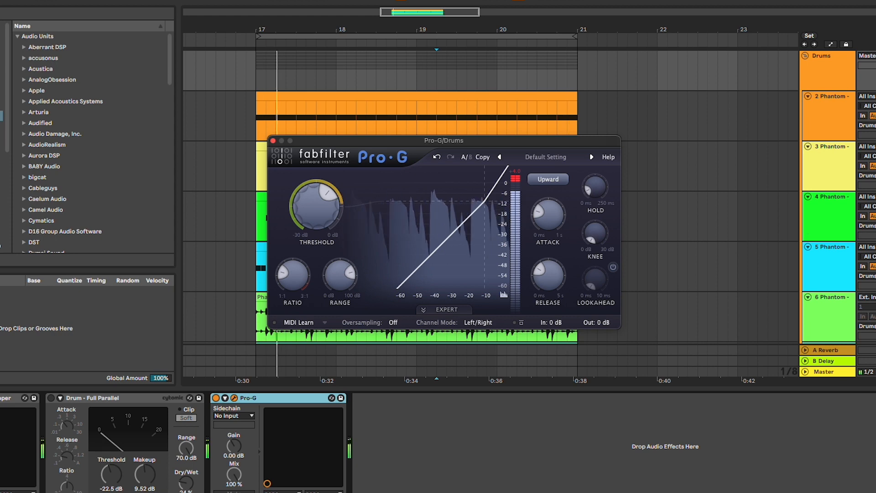
left_click(273, 140)
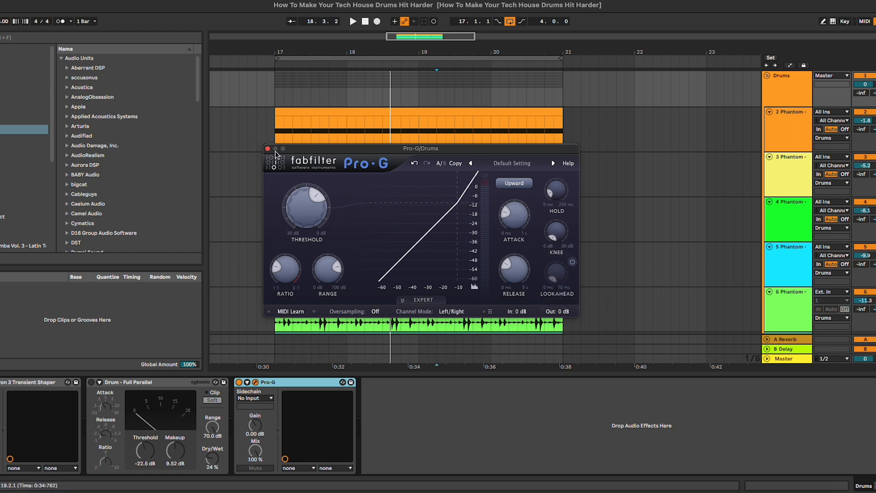
left_click(267, 148)
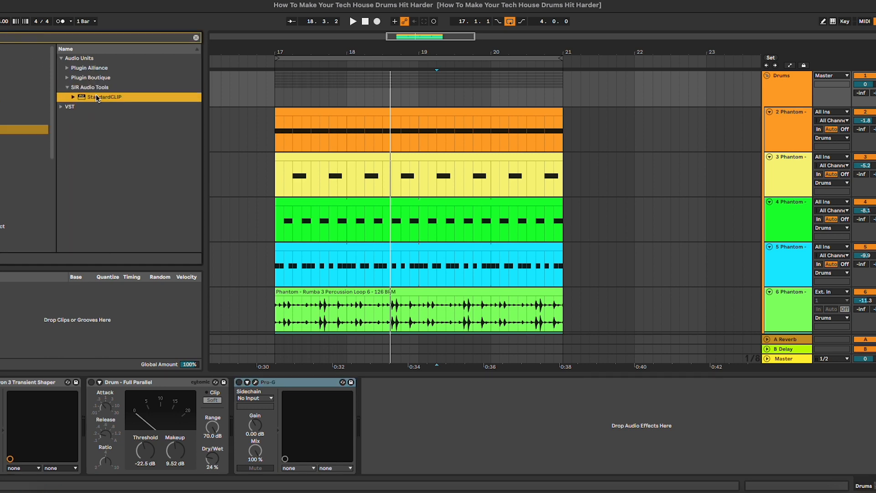
Load StandardCLIP on the Drums group with x1 oversampling and Soft Clip Classic mode.
double_click(104, 97)
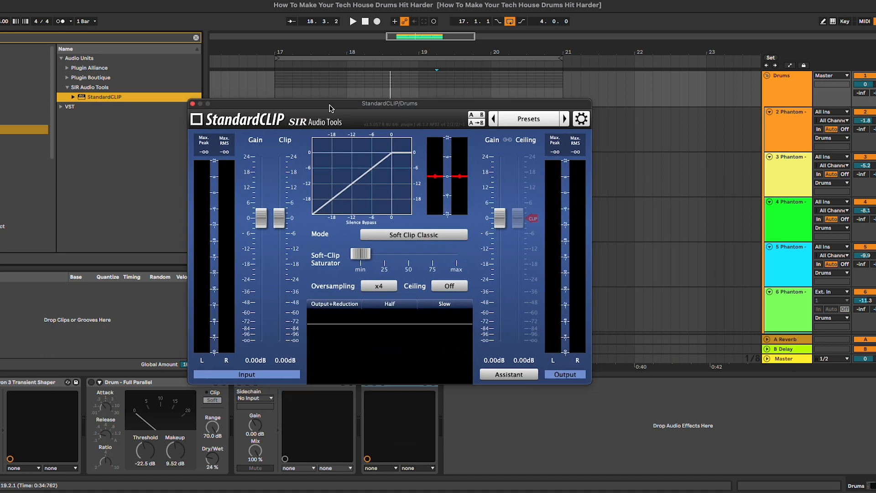
left_click(378, 285)
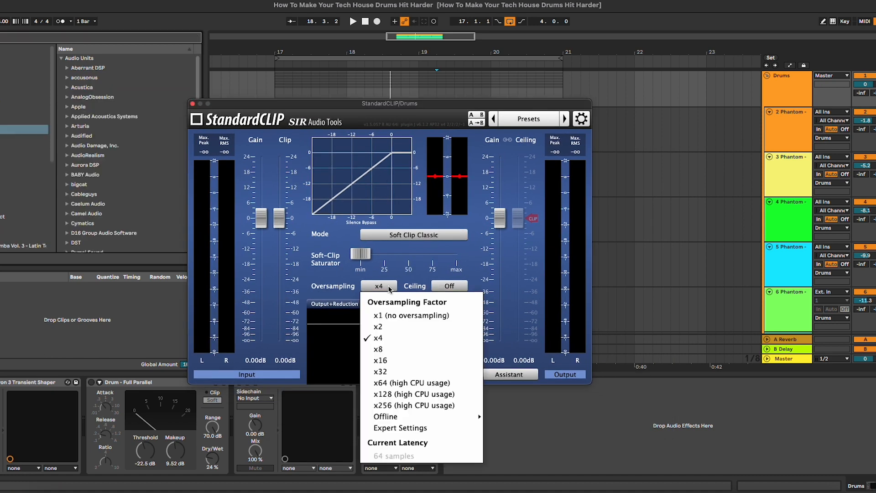
mouse_move(393, 315)
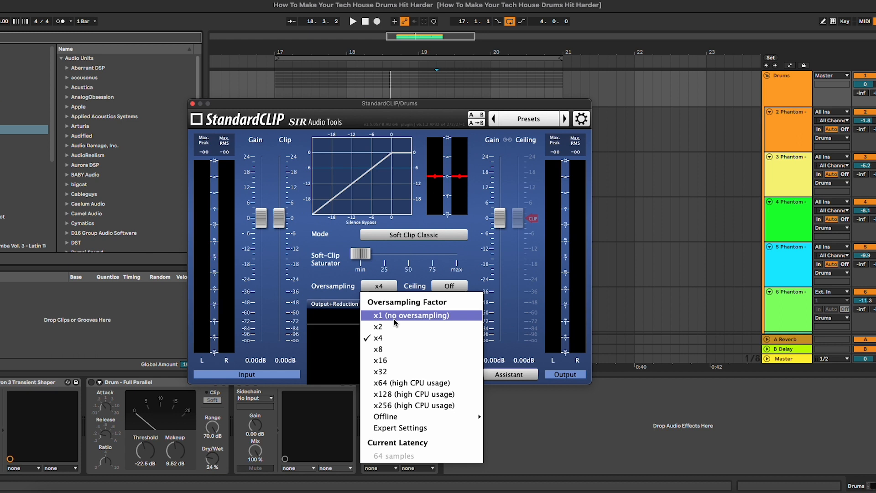
left_click(412, 315)
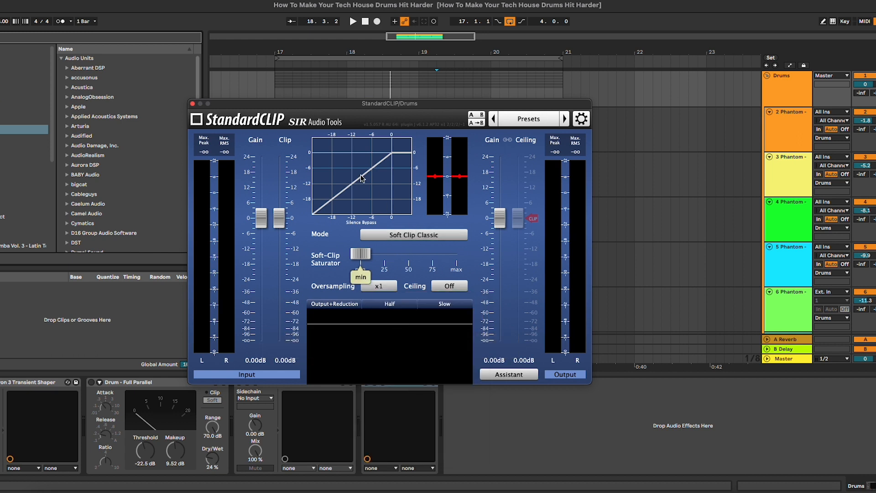
left_click(413, 234)
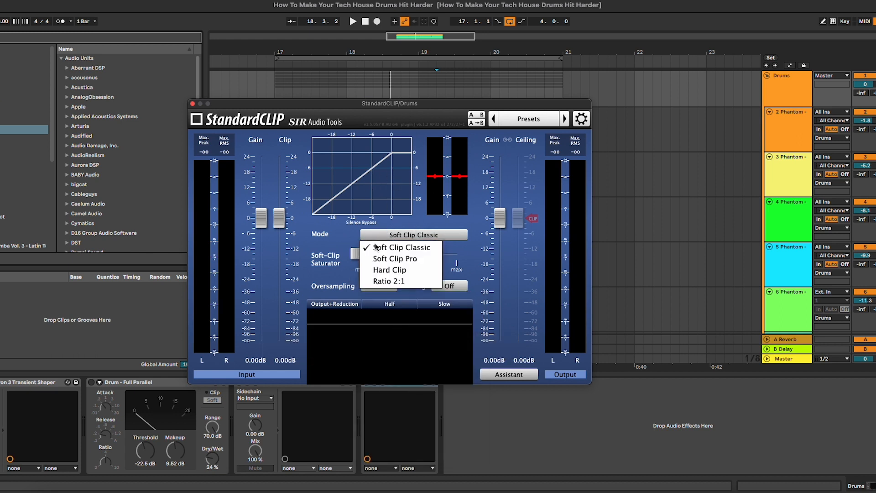
left_click(399, 247)
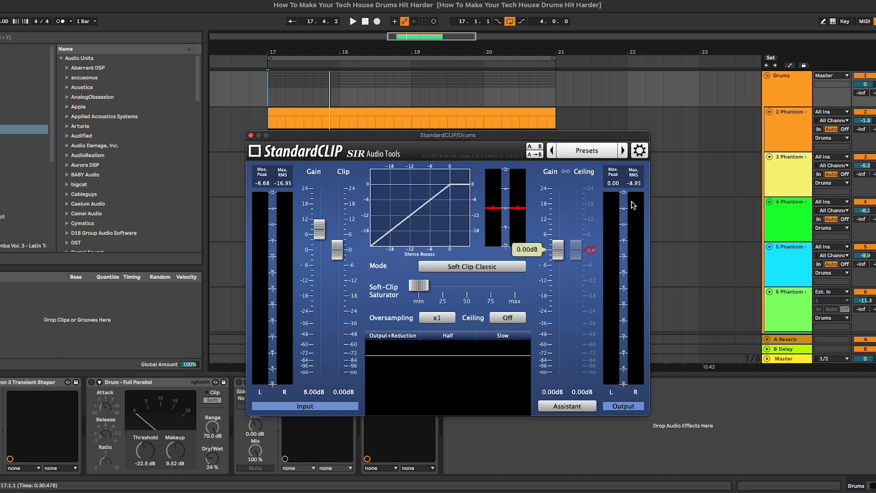
Set StandardCLIP output gain to -7.6 dB, clip to 2 dB and input gain to 9.6 dB.
left_click_drag(319, 217, 319, 228)
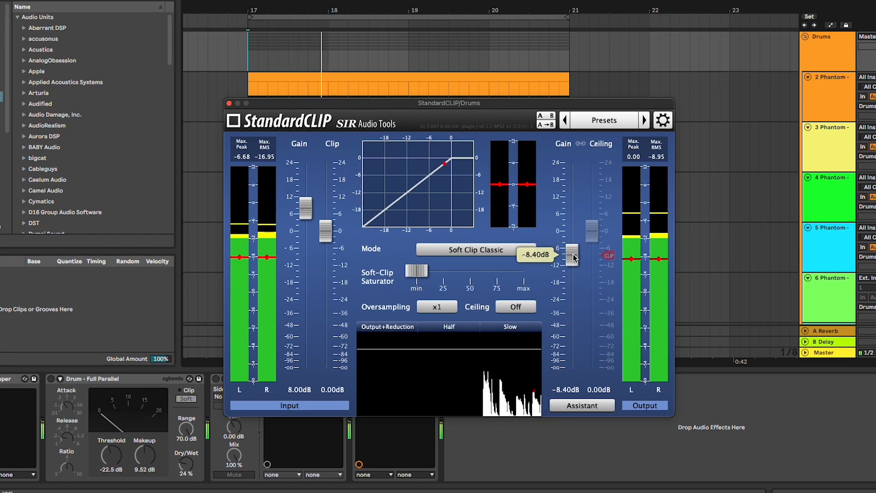
left_click_drag(306, 209, 306, 207)
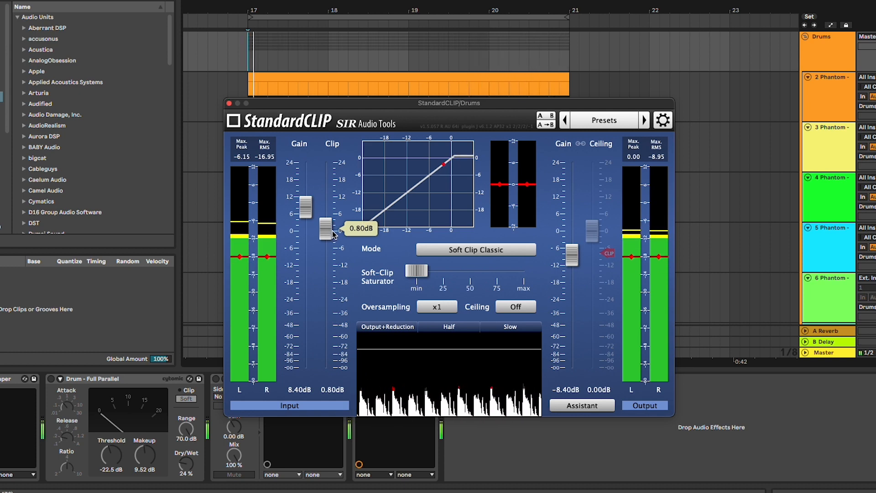
left_click_drag(304, 221, 305, 204)
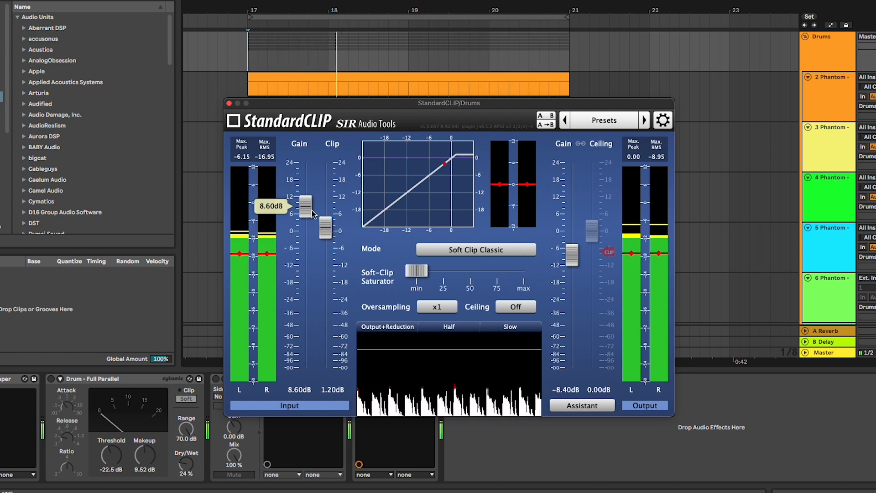
left_click_drag(304, 209, 304, 202)
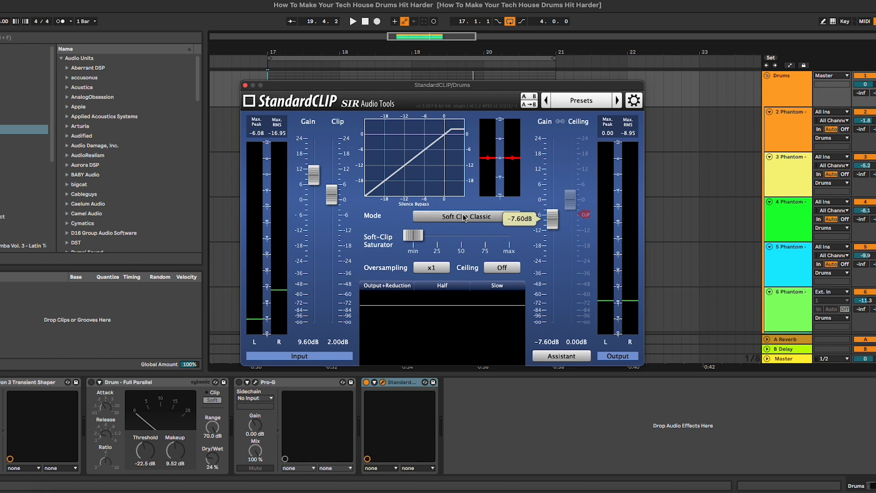
Change StandardCLIP to Soft Clip Pro with input gain 9.8 dB and clip 1.6 dB.
left_click(466, 216)
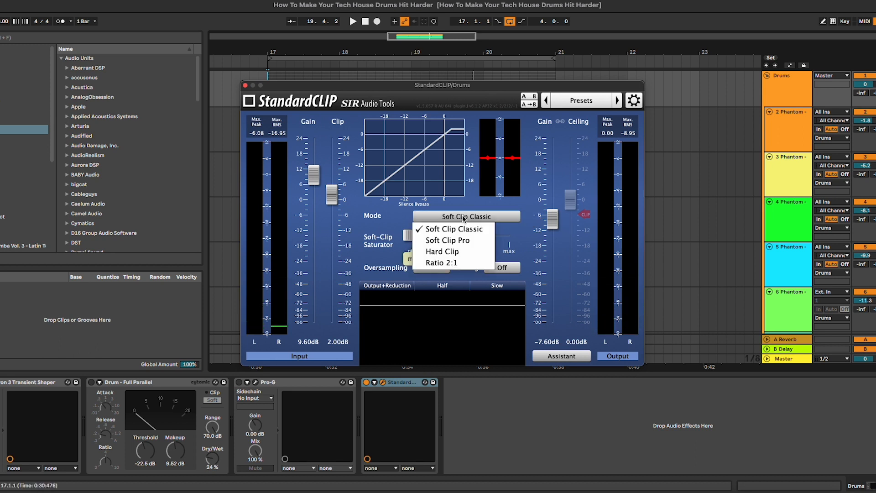
mouse_move(449, 251)
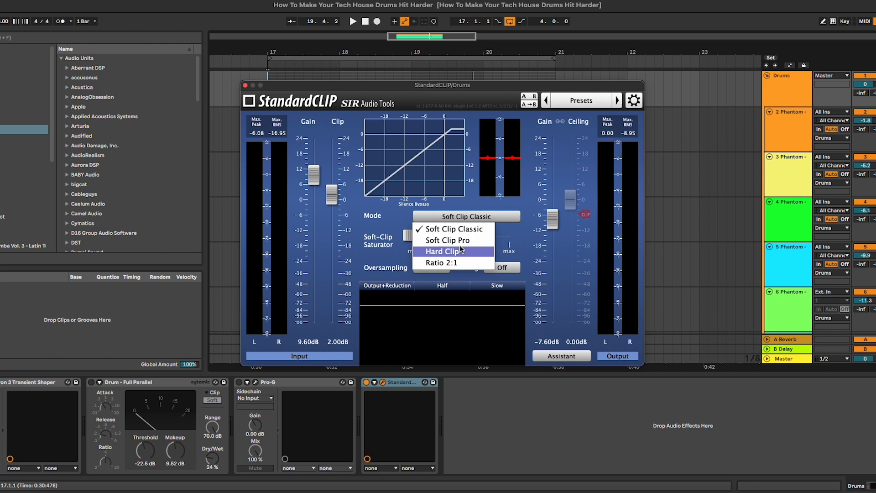
mouse_move(447, 239)
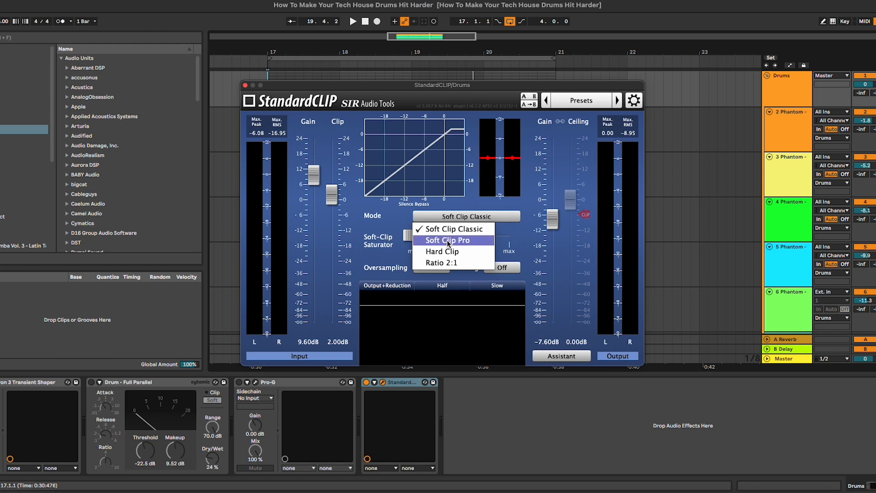
left_click(447, 239)
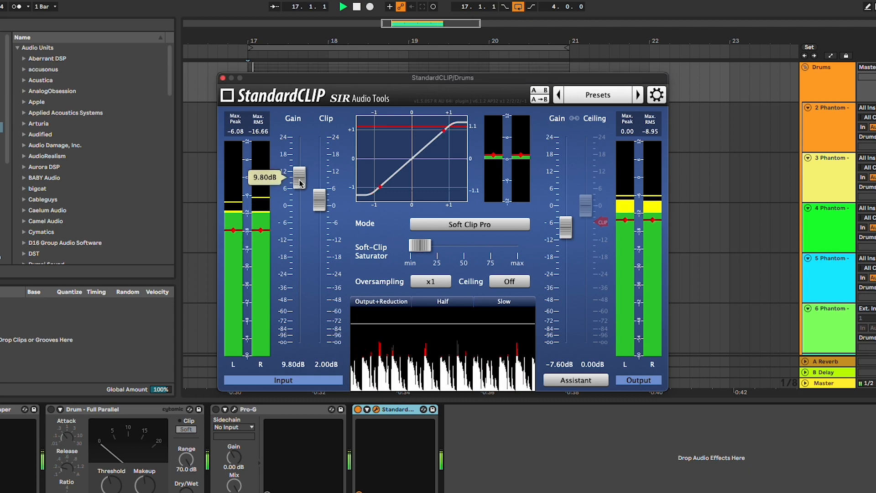
left_click_drag(319, 185, 321, 201)
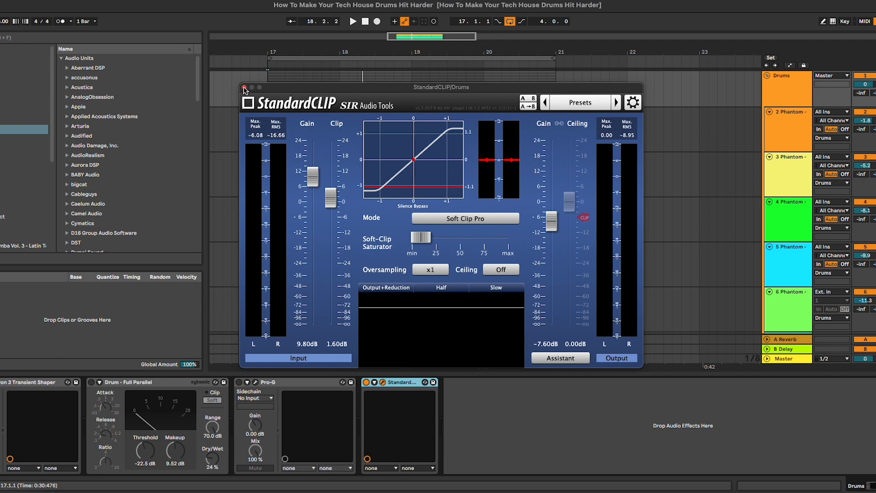
Close the StandardCLIP plug-in window to reveal the Drums group arrangement.
left_click(244, 88)
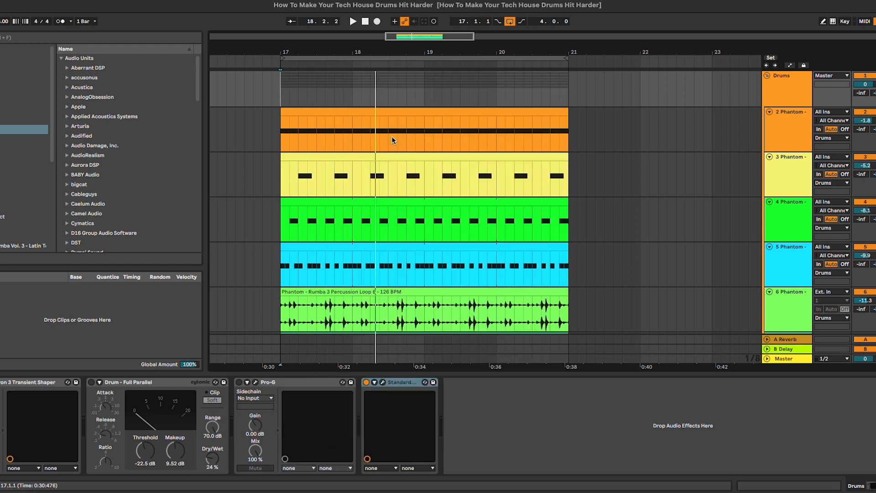
mouse_move(464, 114)
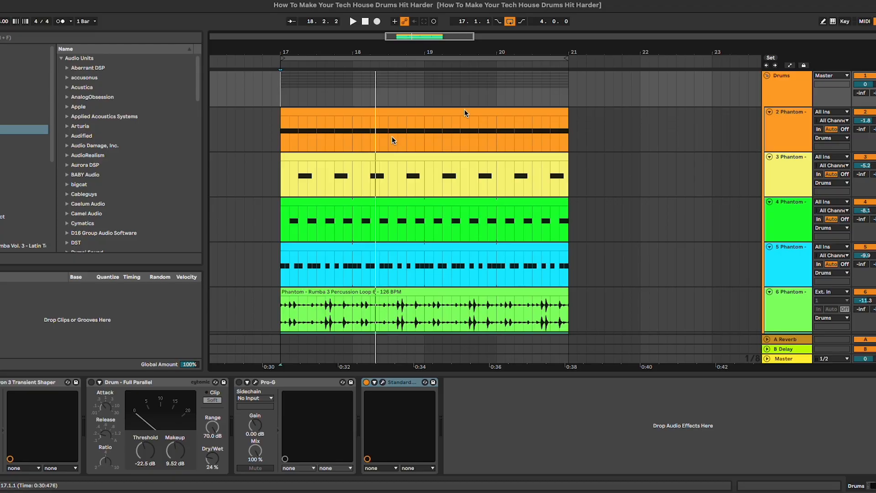